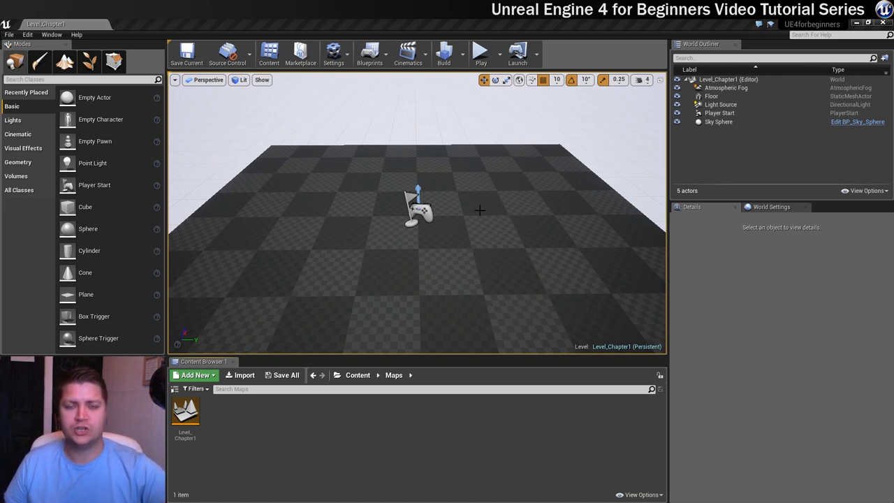
{"action": "mouse_move", "coordinate": [468, 196]}
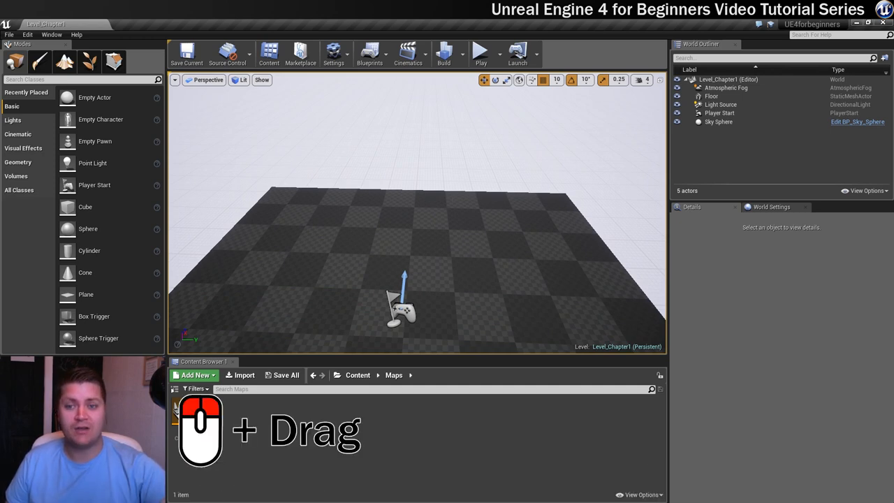
- Drag in the viewport to raise the view above the checkered floor and player start
{"action": "left_click_drag", "start_coordinate": [416, 210], "coordinate": [416, 266]}
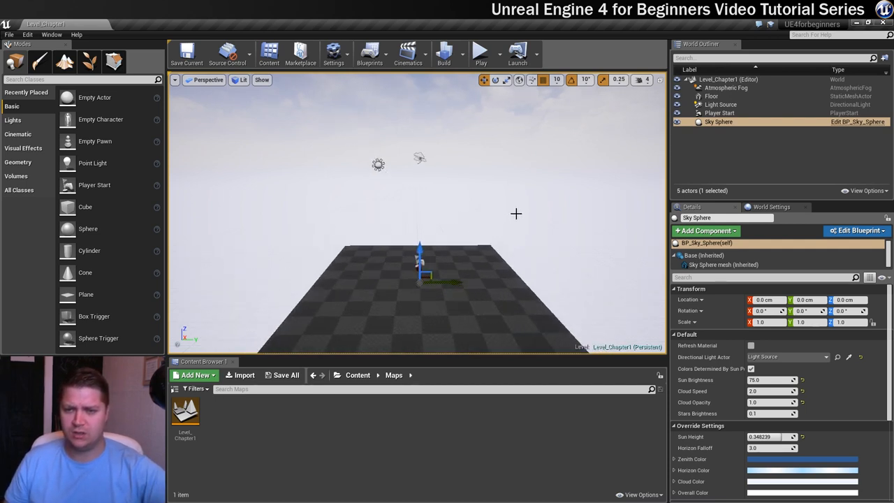
- Scroll the mouse wheel to zoom far out until the floor looks like a small tile
{"action": "scroll", "scroll_direction": "down", "scroll_amount": 3}
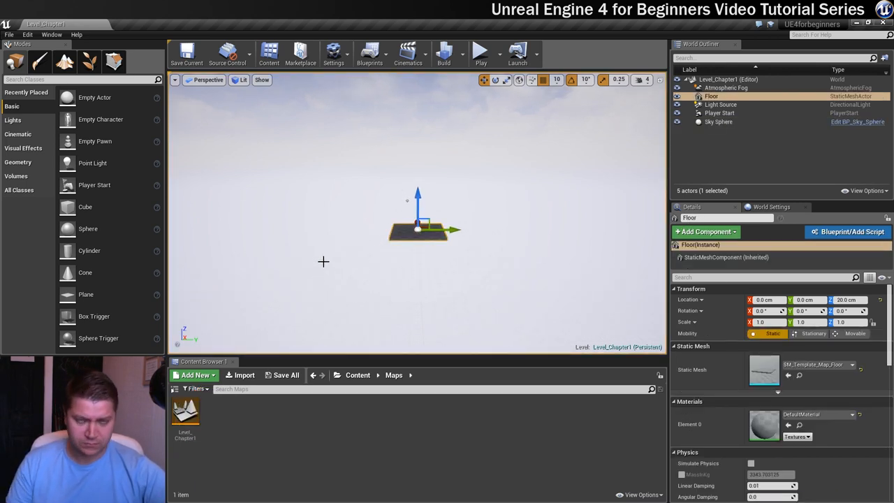
{"action": "key", "text": "f"}
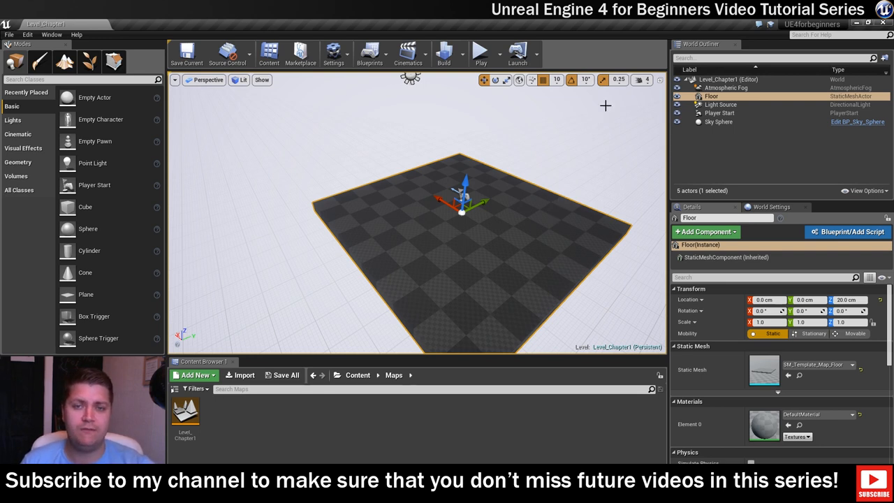
{"action": "mouse_move", "coordinate": [640, 79]}
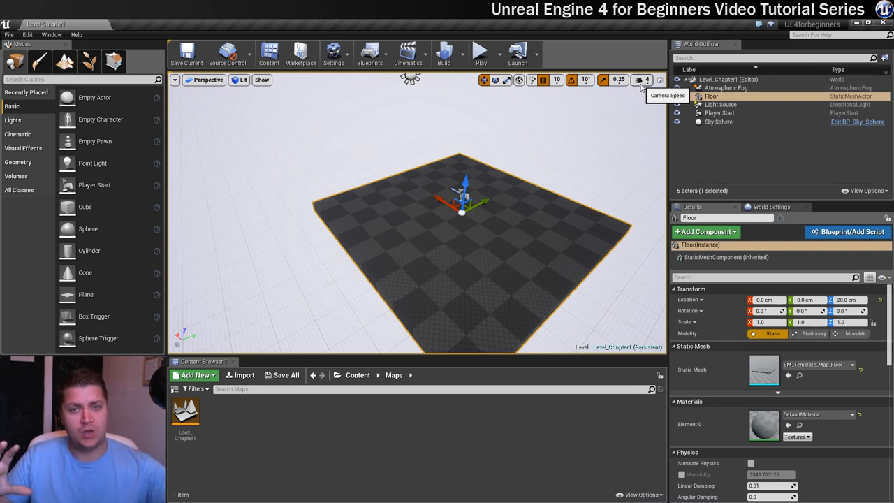
- Raise the viewport camera speed from 4 to 8 using the Camera Speed setting
{"action": "left_click", "coordinate": [641, 80]}
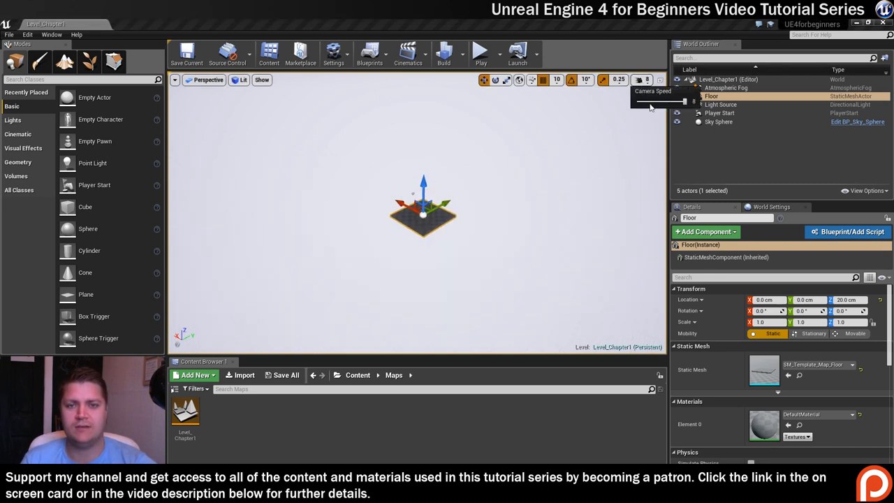
{"action": "left_click", "coordinate": [618, 79]}
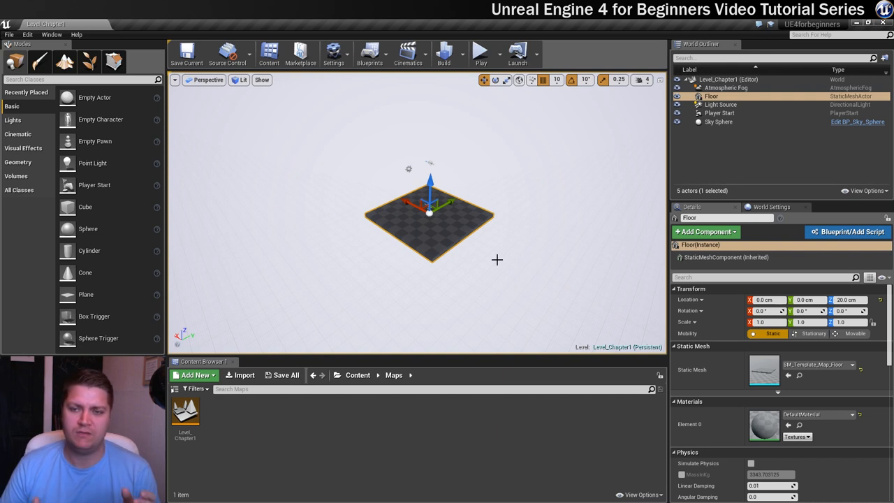
{"action": "mouse_move", "coordinate": [520, 247]}
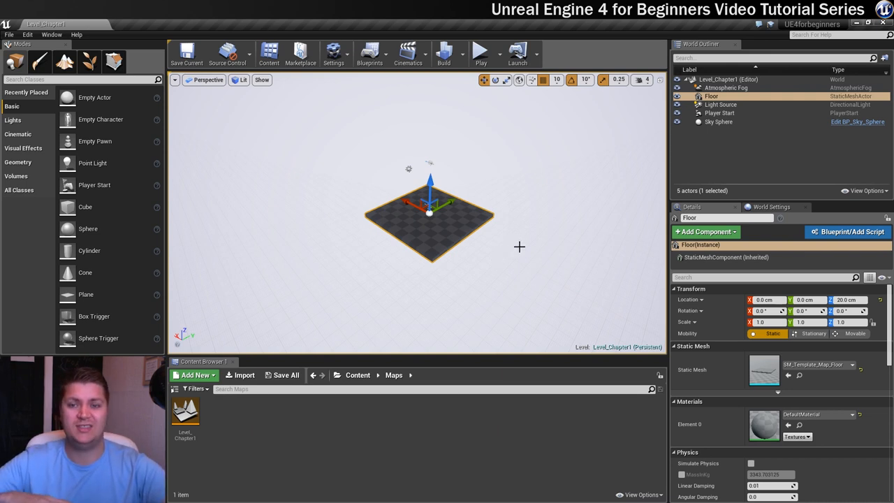
{"action": "mouse_move", "coordinate": [488, 229]}
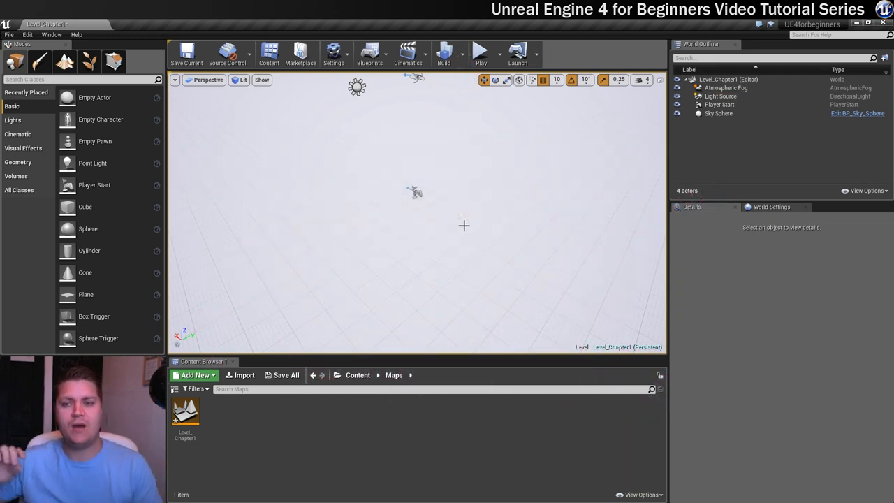
{"action": "mouse_move", "coordinate": [439, 194]}
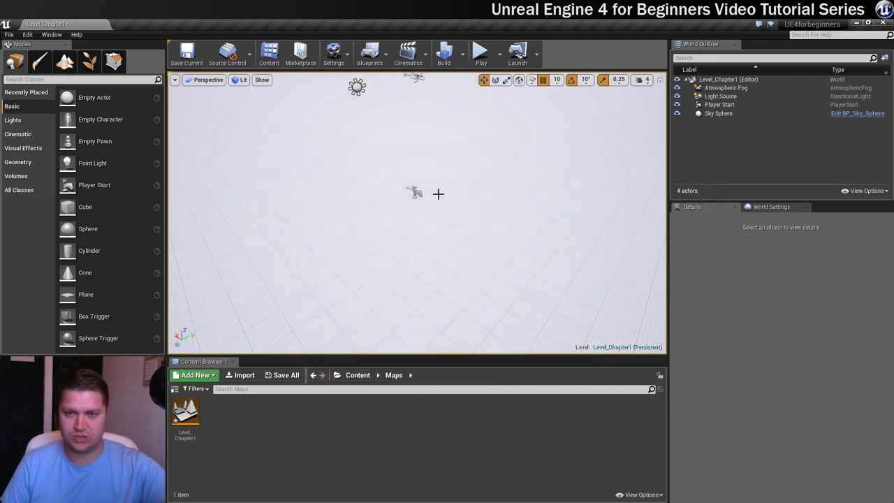